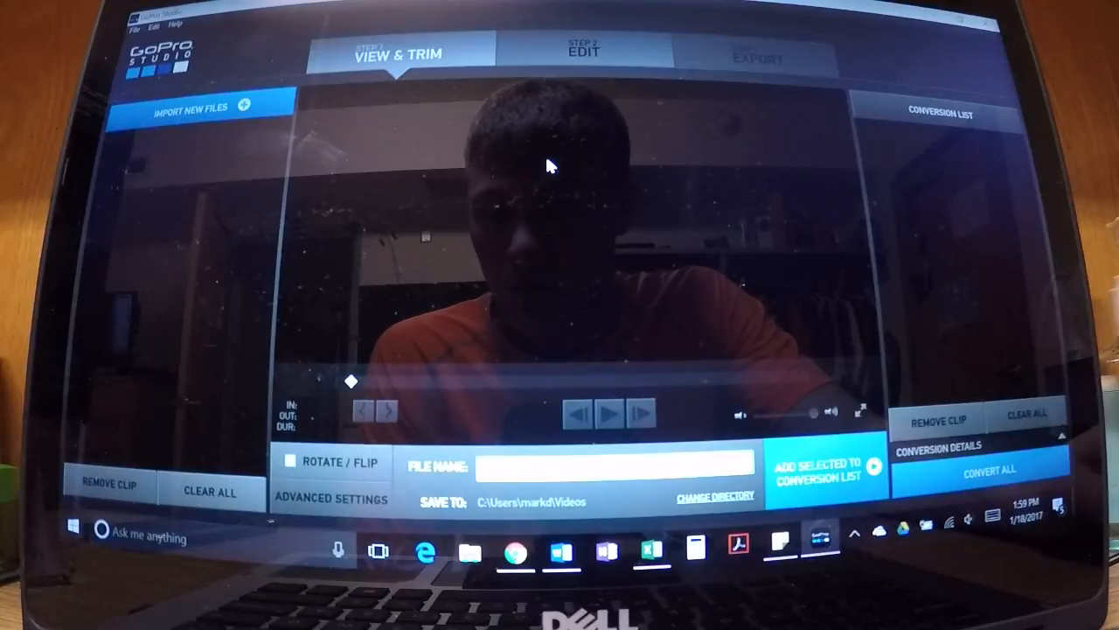
mouse_move(399, 133)
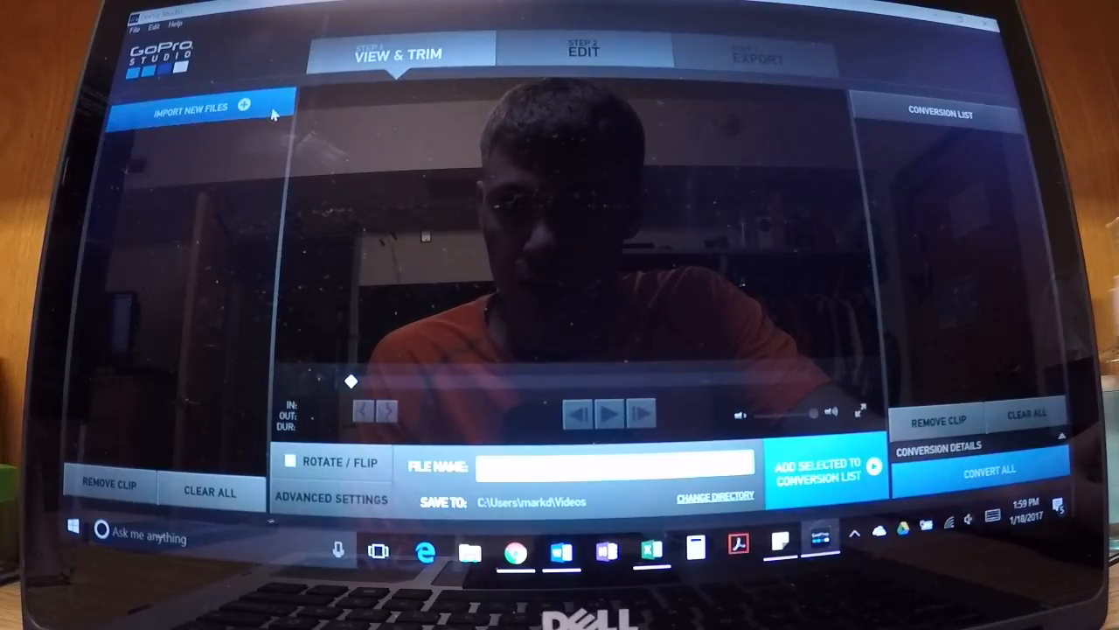
- Import the GOPR0318 clip from the camera videos folder into the media list
left_click(194, 106)
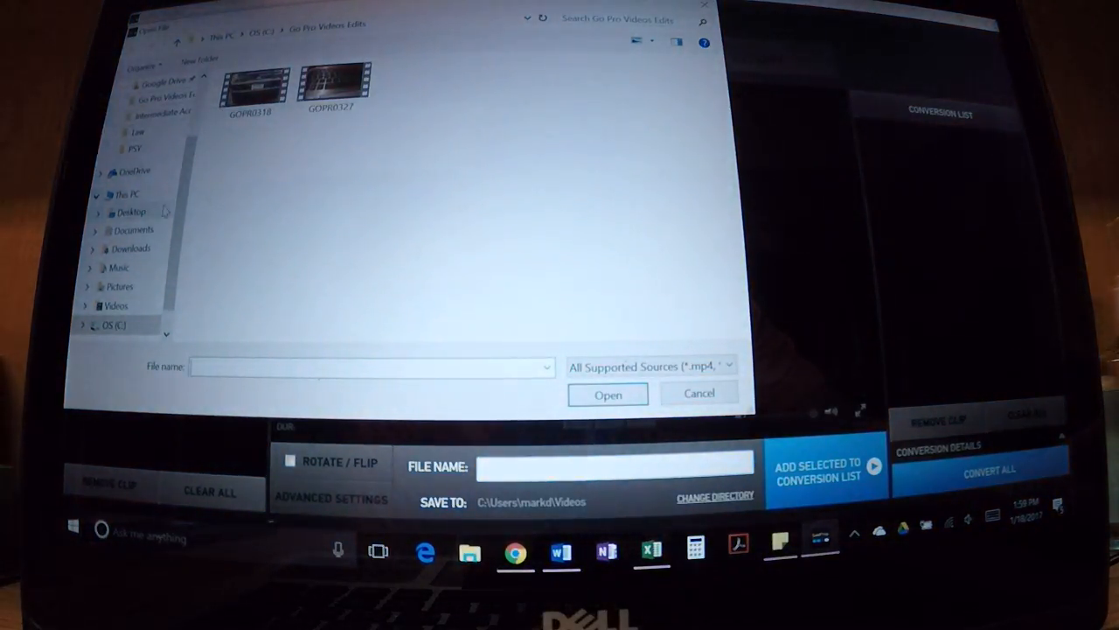
left_click(126, 195)
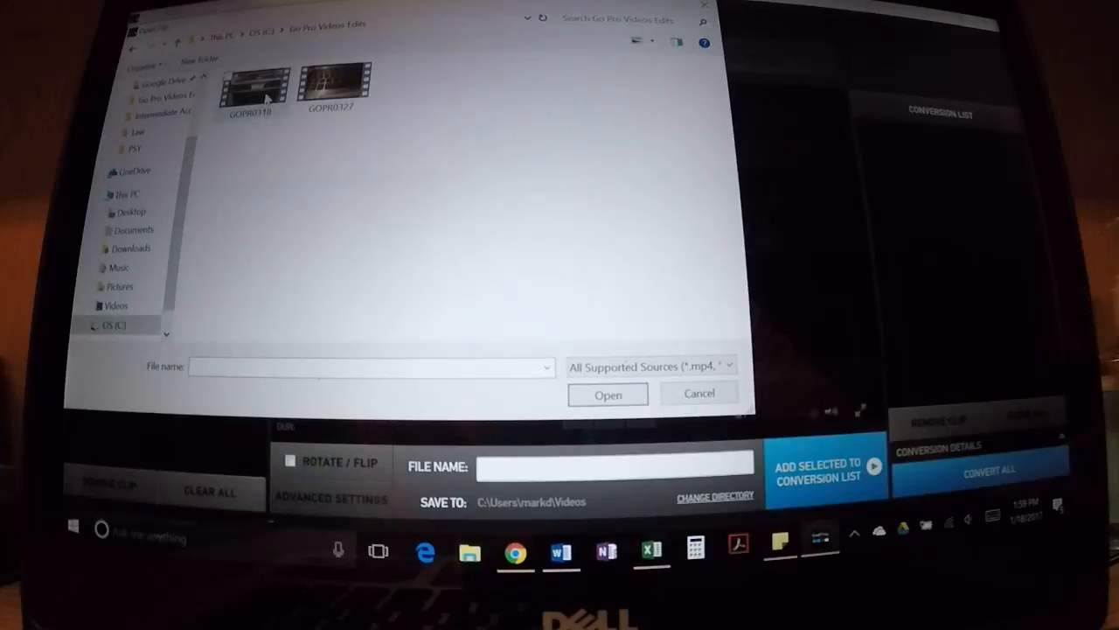
left_click(609, 395)
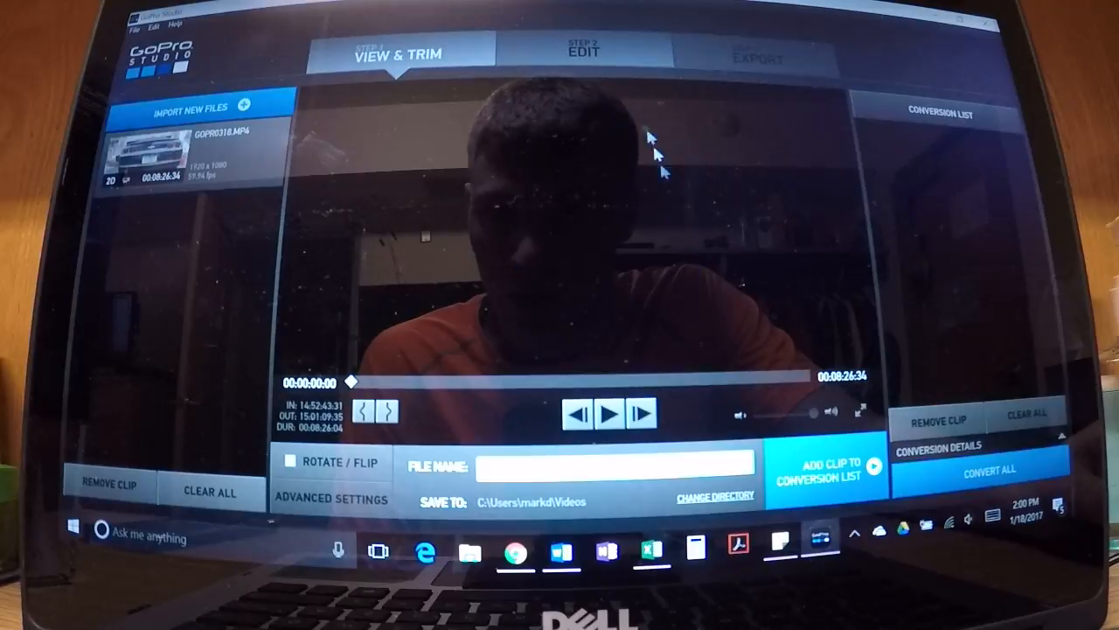
mouse_move(244, 164)
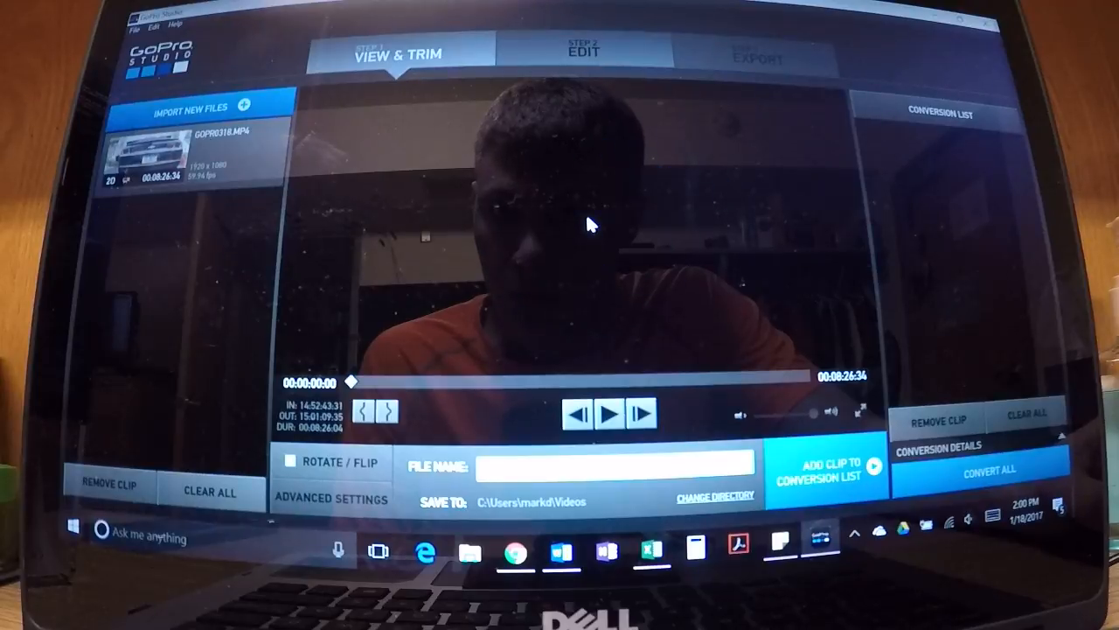
- Scrub about a minute into GOPR0318 and play it to set the 00:01:56:33 trimmed section
left_click_drag(350, 381, 411, 385)
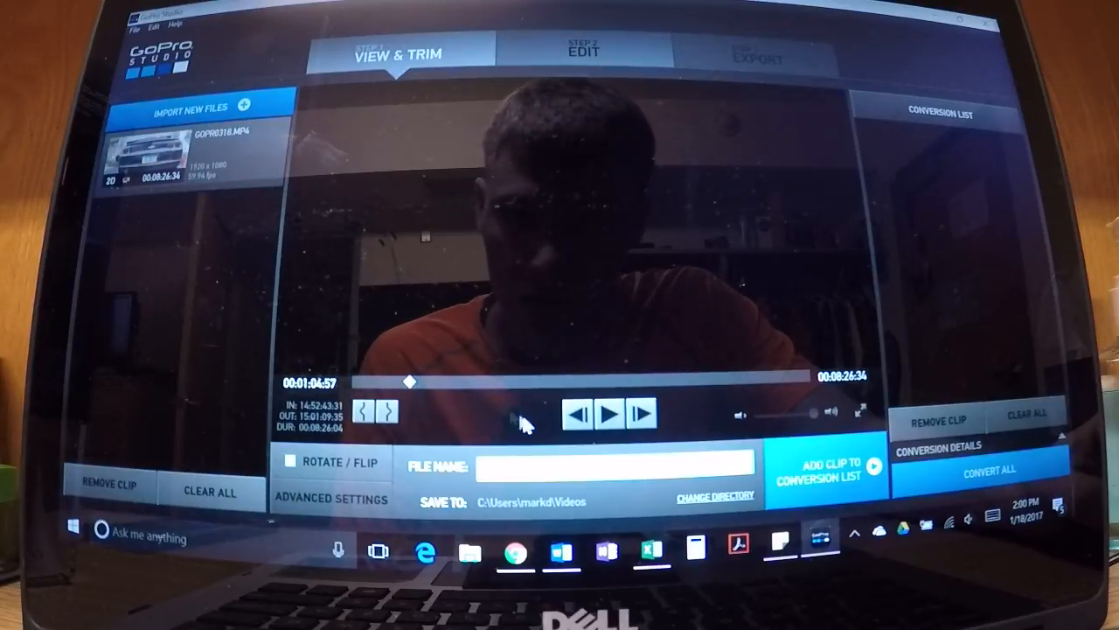
left_click(608, 413)
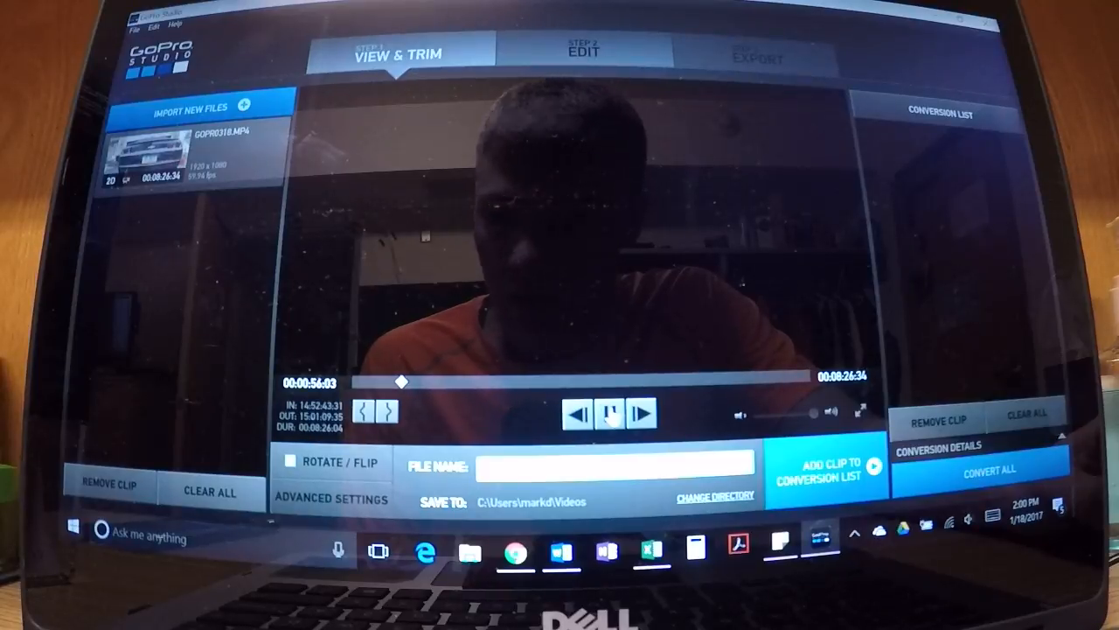
left_click(609, 413)
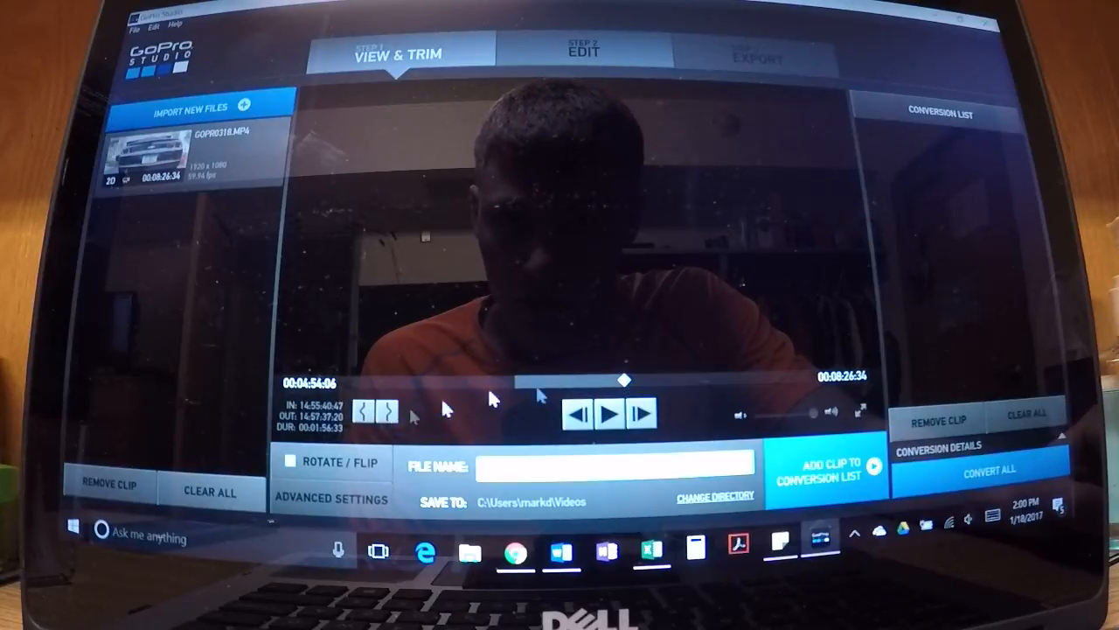
- Queue the trimmed GOPR0318 clip in the conversion list and convert all
left_click(331, 498)
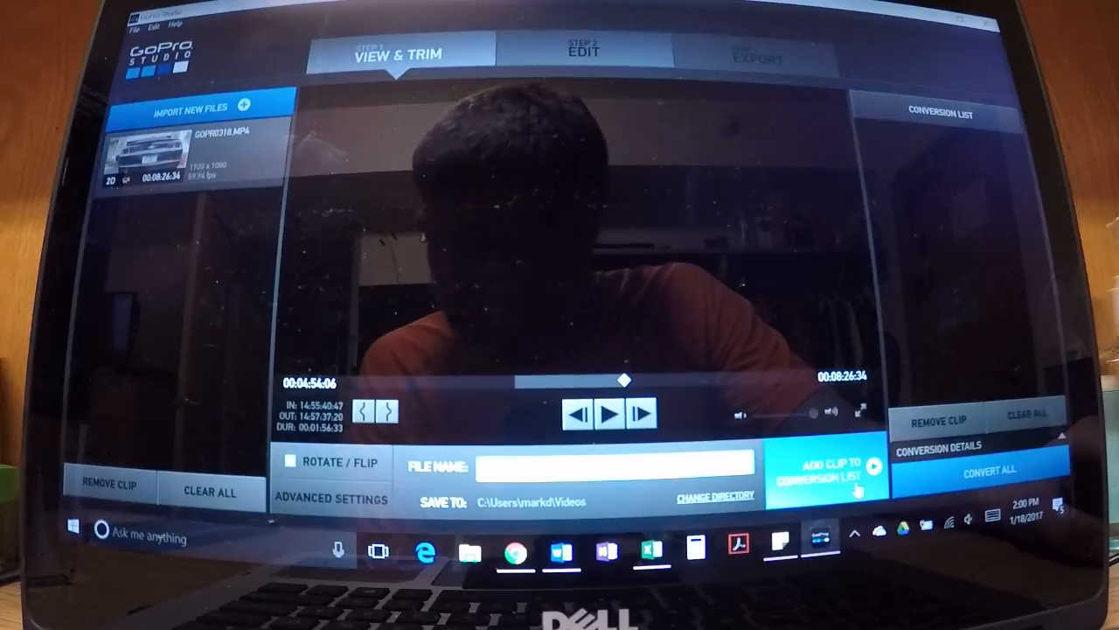
left_click(873, 465)
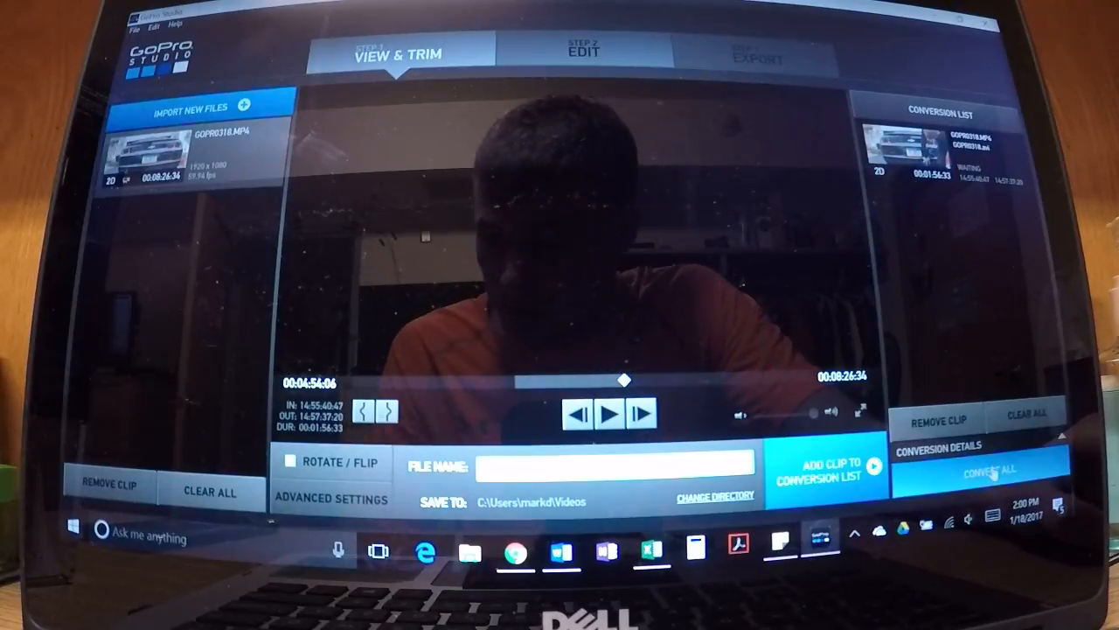
left_click(988, 468)
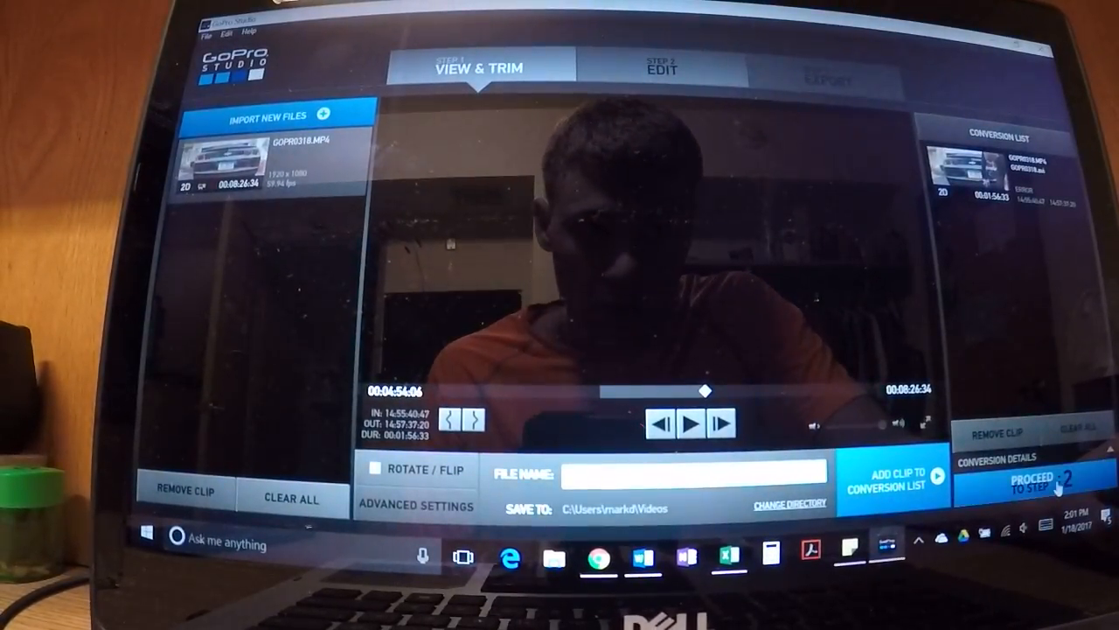
left_click(1041, 479)
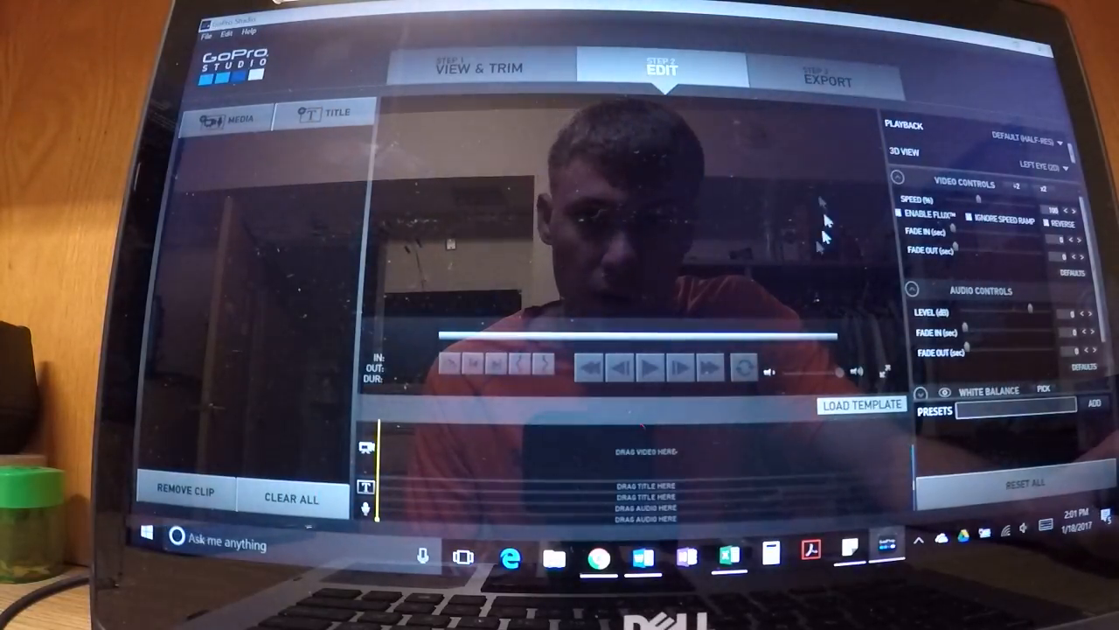
left_click(480, 68)
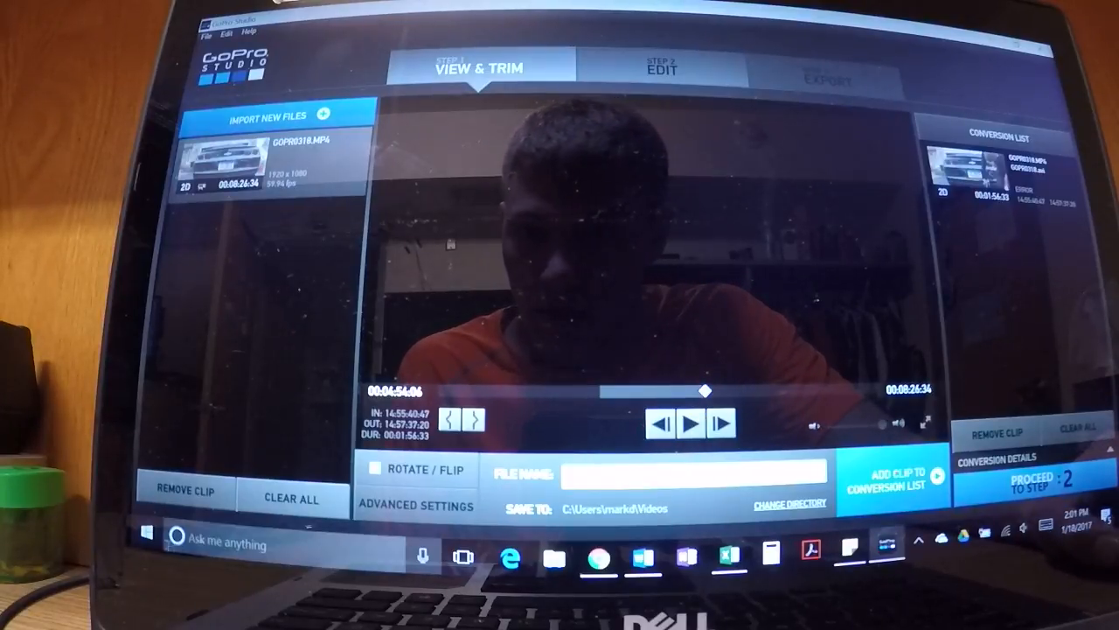
- Open the Windows System page from the Start button's power user menu
right_click(147, 533)
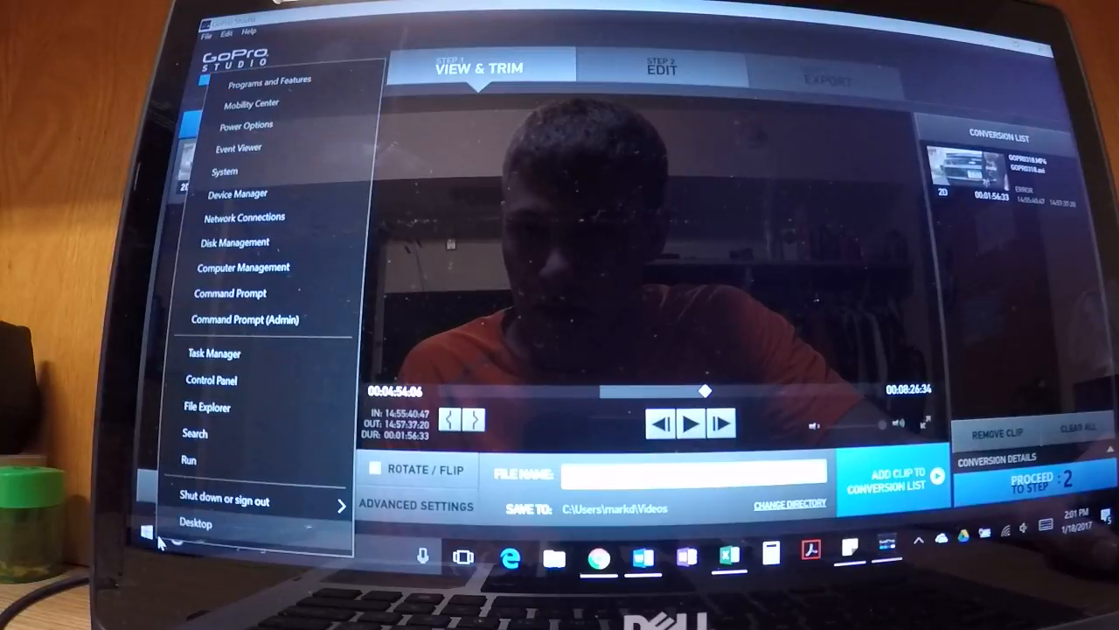
mouse_move(231, 293)
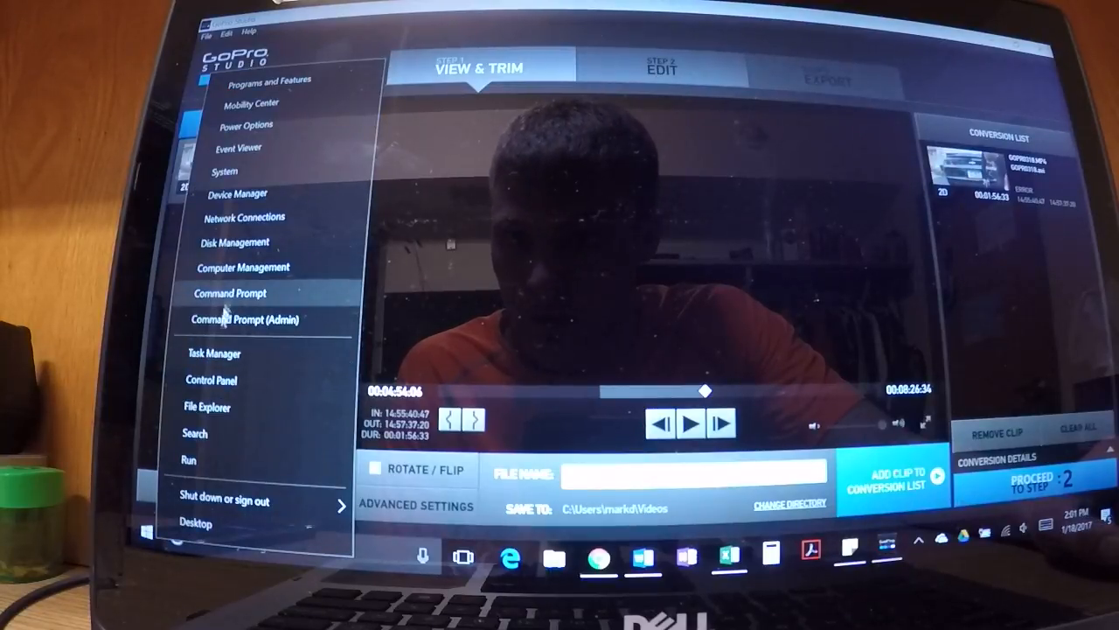
mouse_move(213, 380)
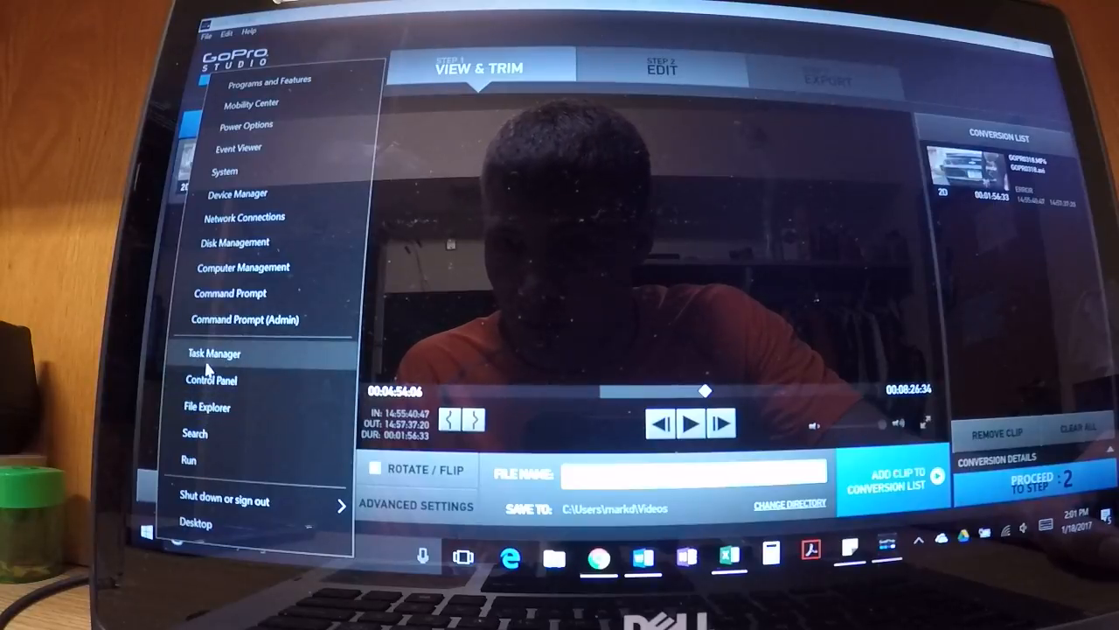
mouse_move(210, 379)
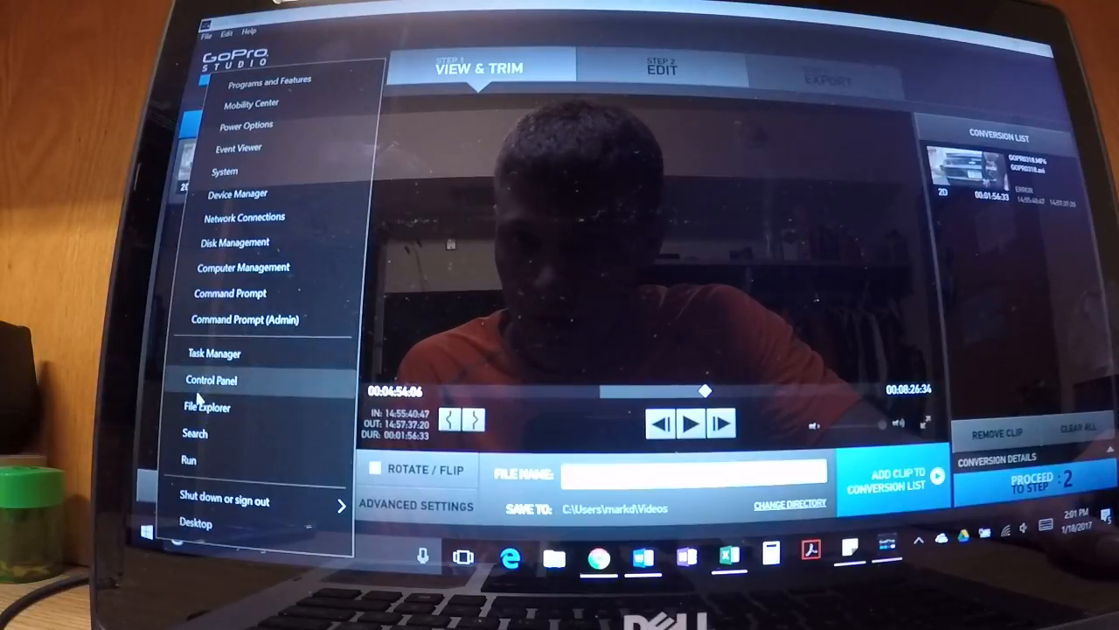
mouse_move(225, 171)
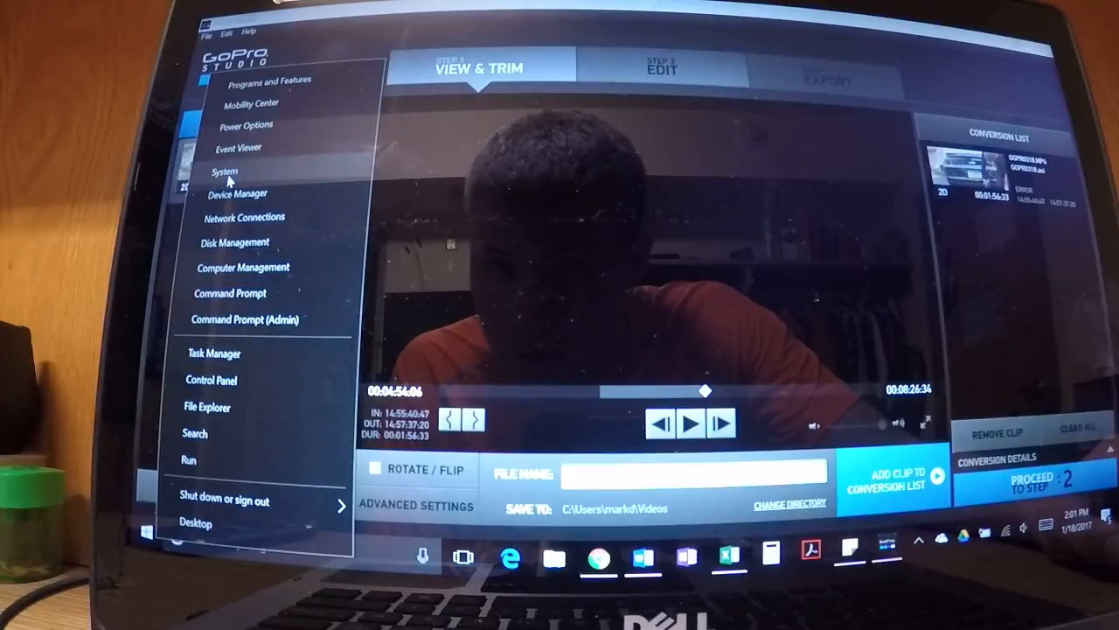
left_click(224, 171)
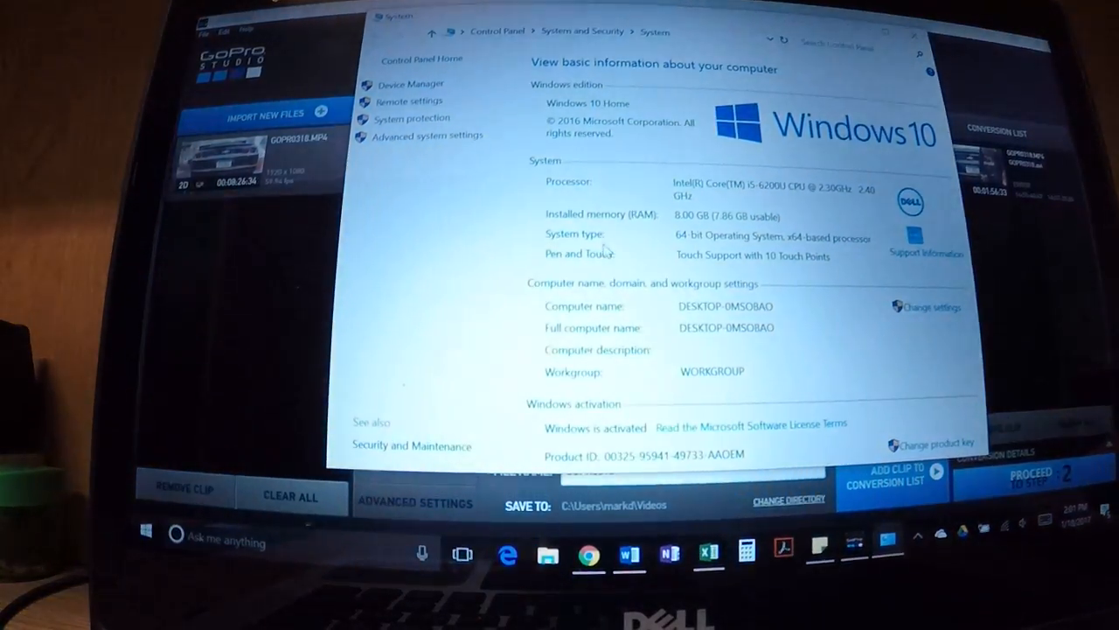